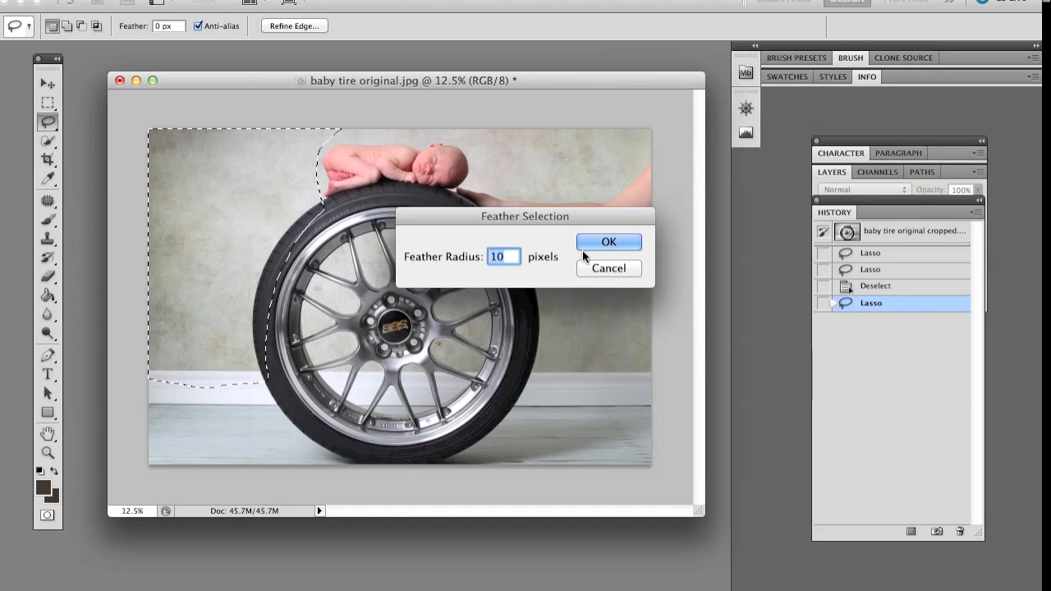
Step: Feather the selection by 10 px and flip the pasted background patch horizontally
click(609, 242)
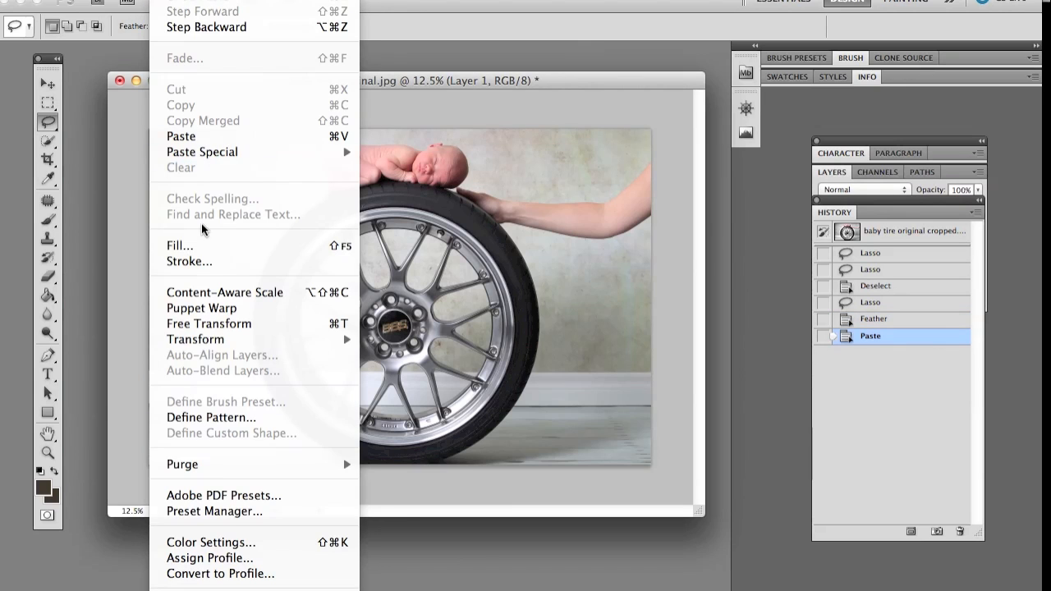
mouse_move(195, 339)
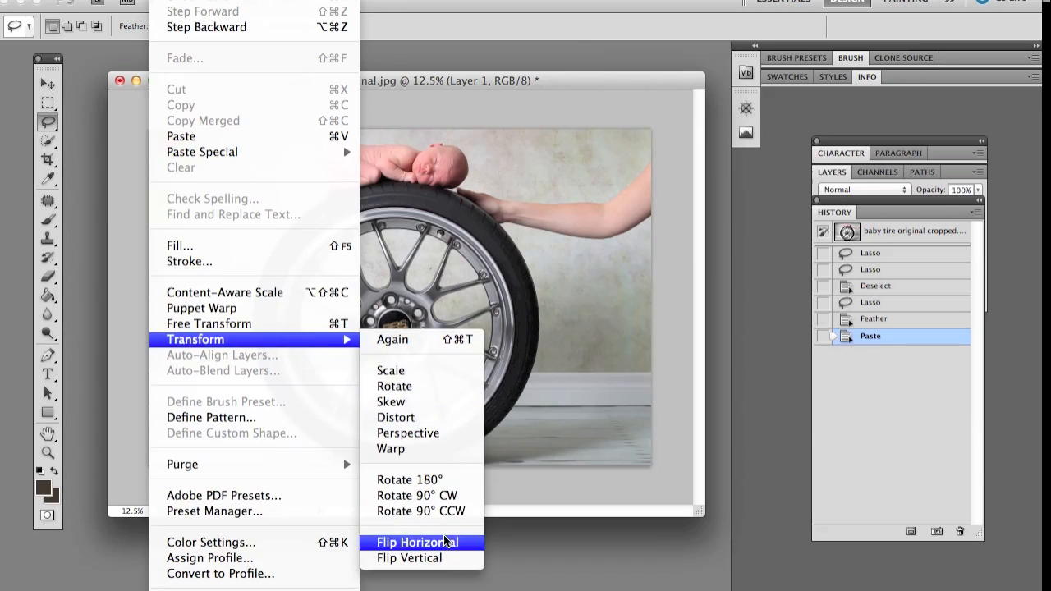
click(417, 541)
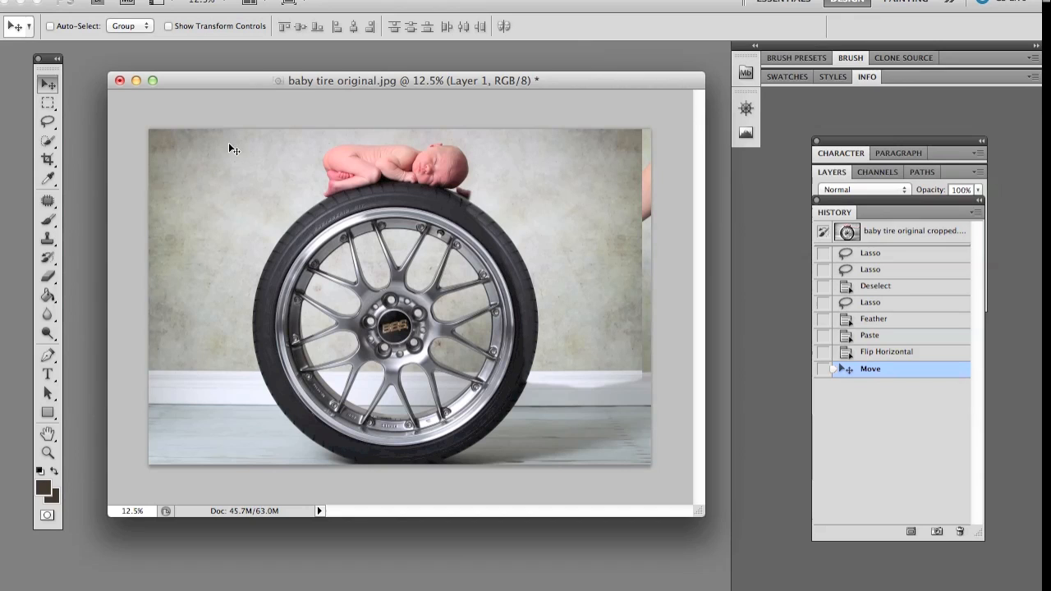
Step: Erase the patch over the tire's right edge and top with the Eraser
click(47, 276)
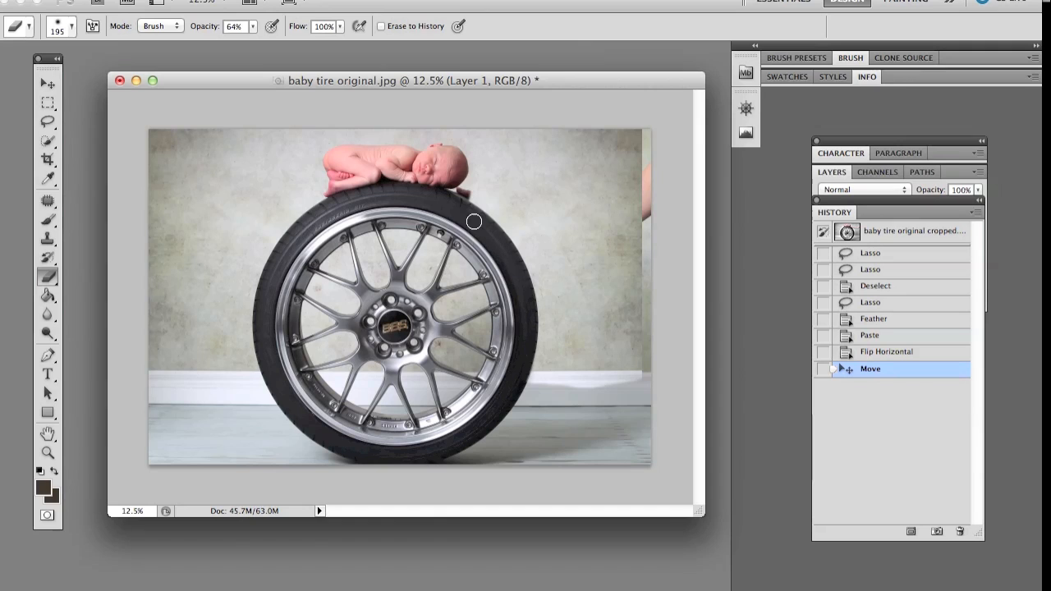
mouse_move(523, 311)
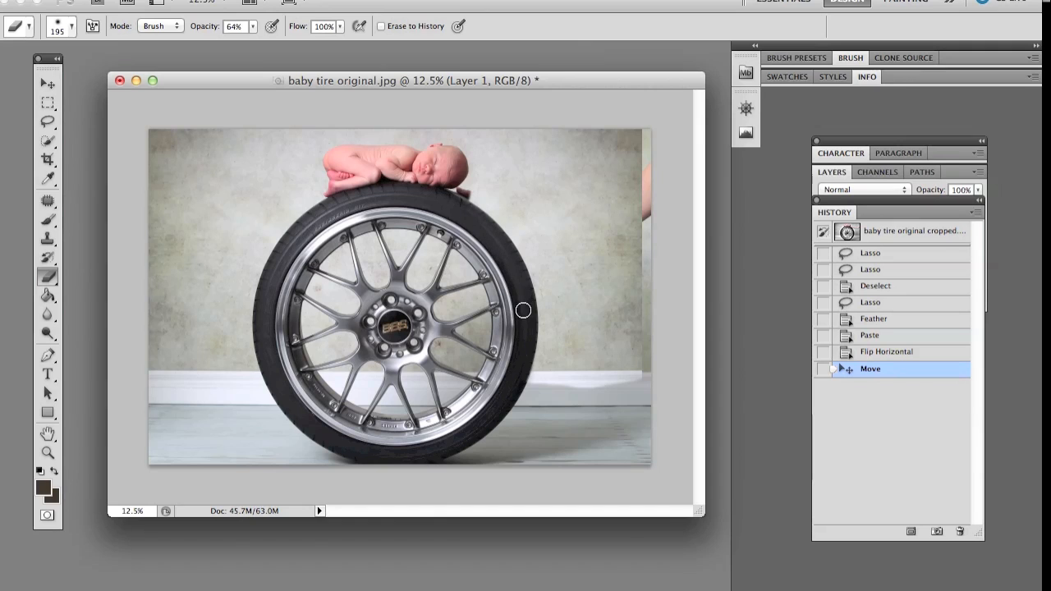
drag(523, 310, 638, 383)
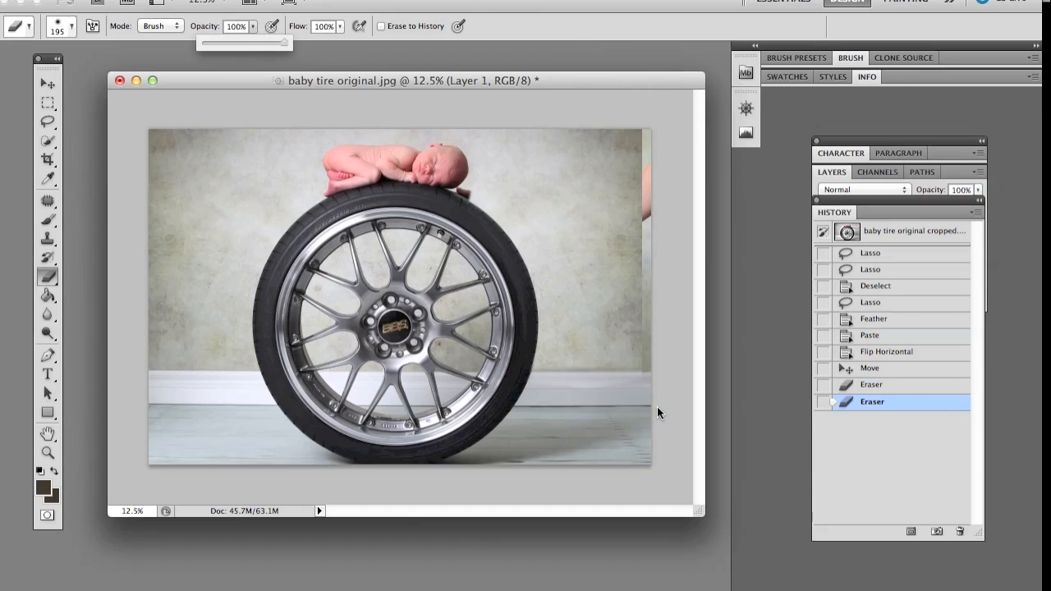
mouse_move(534, 386)
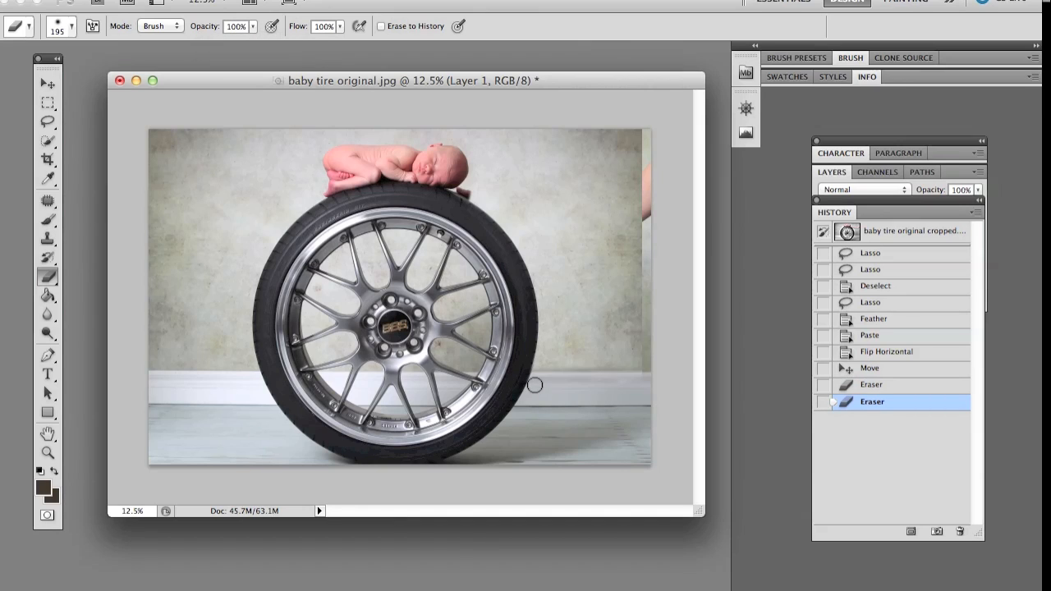
mouse_move(552, 384)
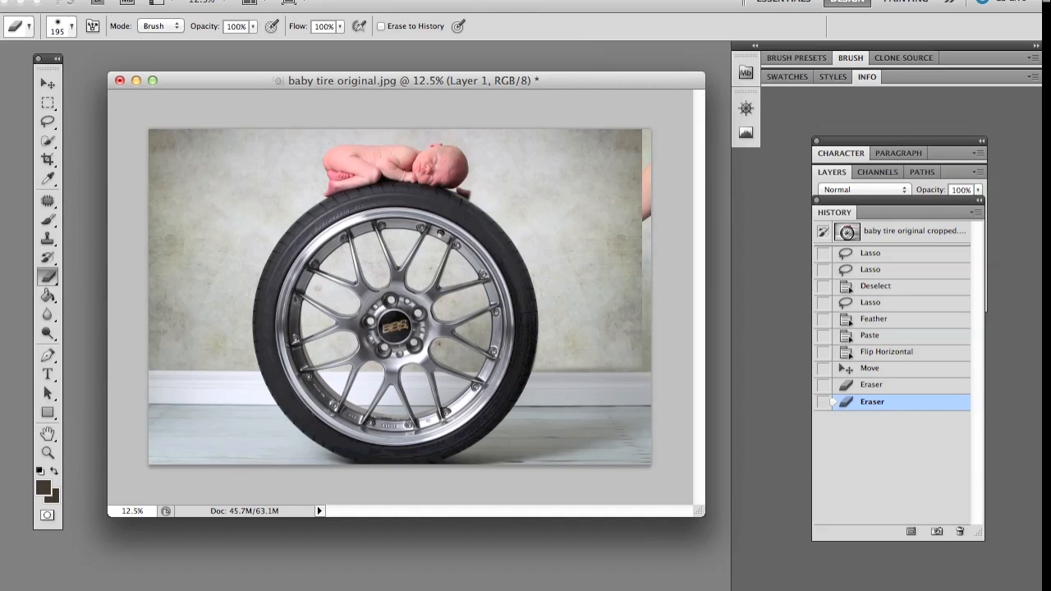
drag(530, 279, 529, 283)
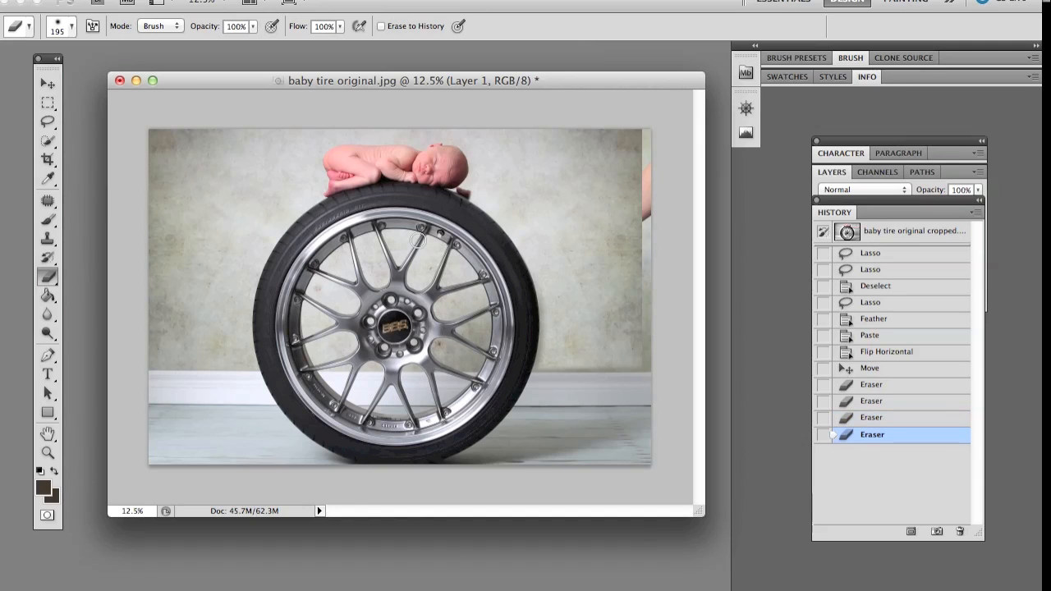
drag(418, 239, 654, 204)
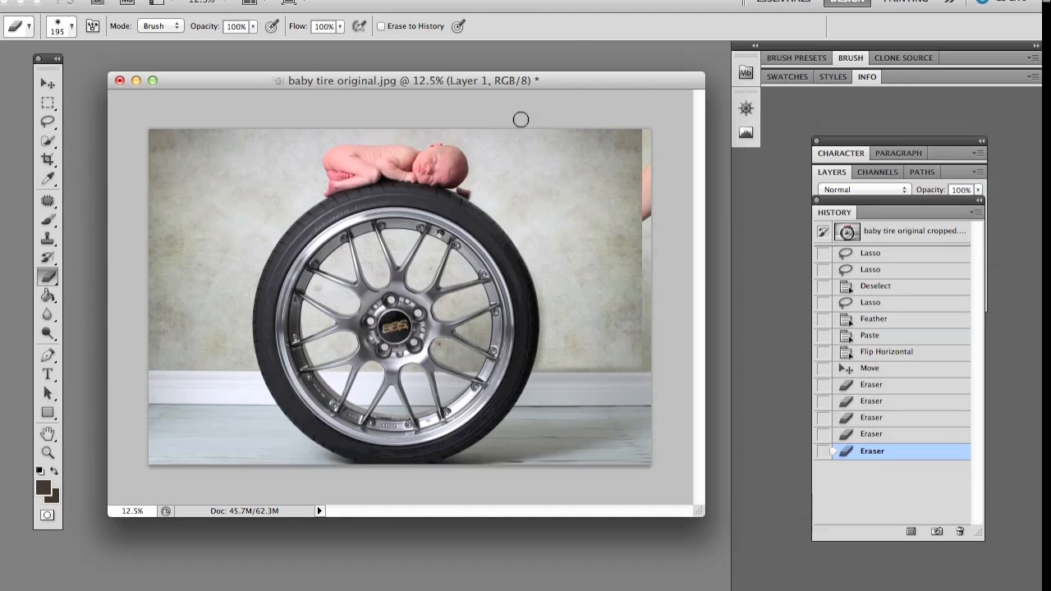
mouse_move(523, 123)
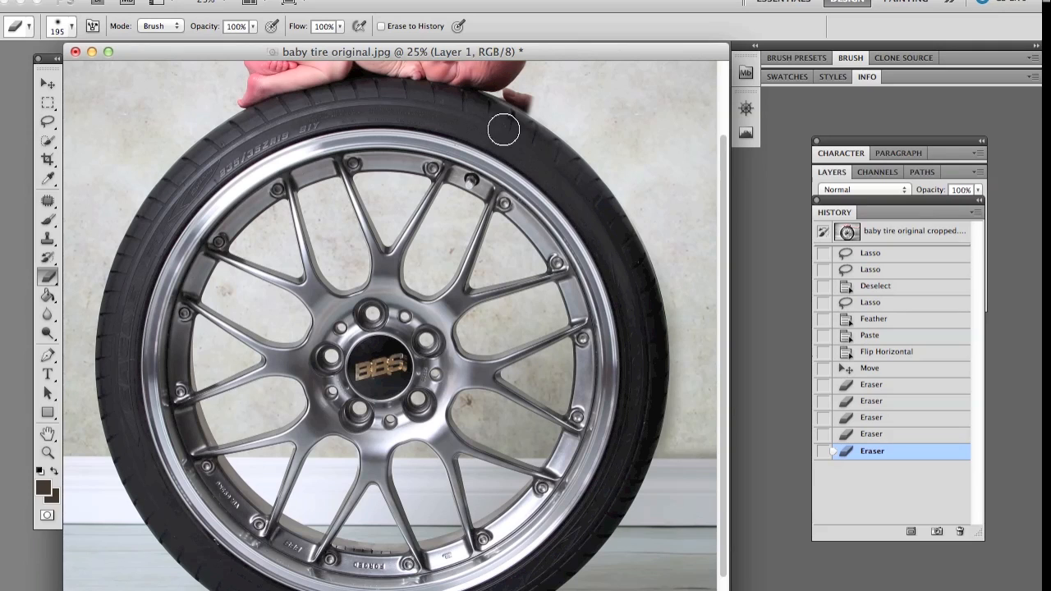
Step: Erase leftover patch along the tire's upper-right tread, right side and rim spokes
click(75, 26)
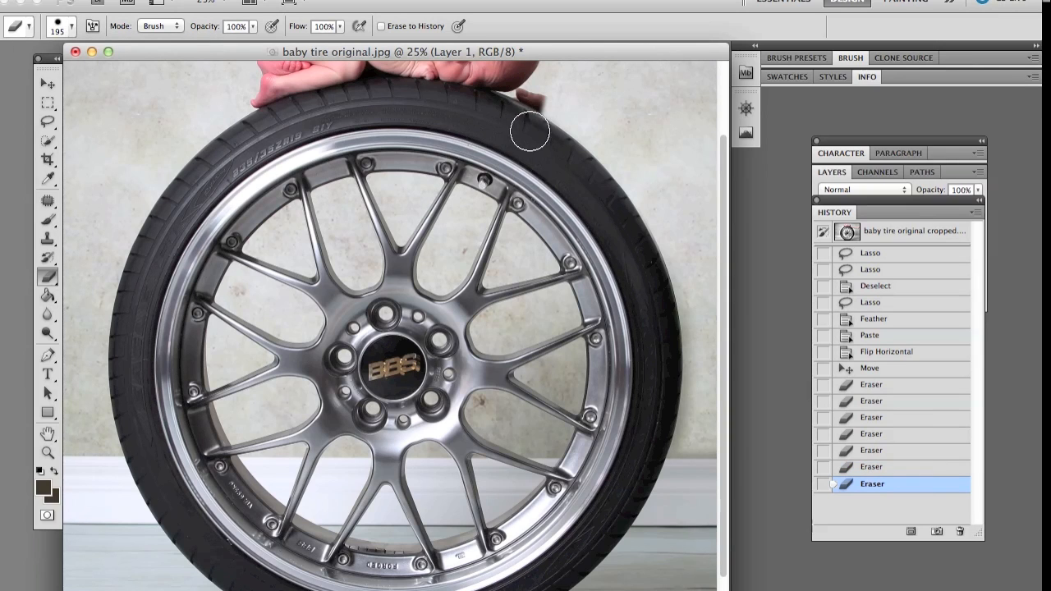
drag(530, 130, 587, 182)
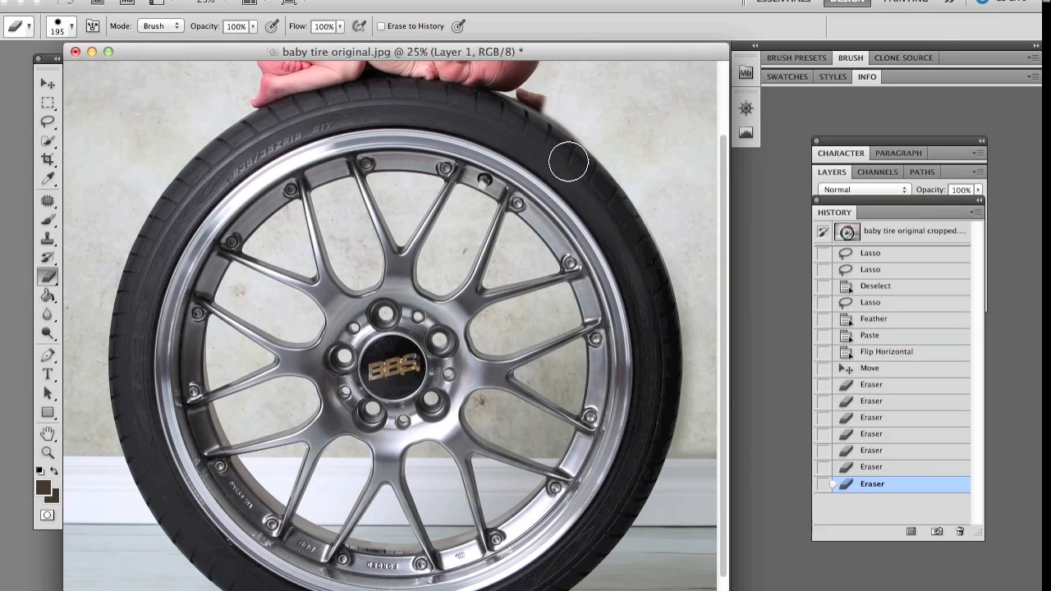
drag(569, 160, 615, 217)
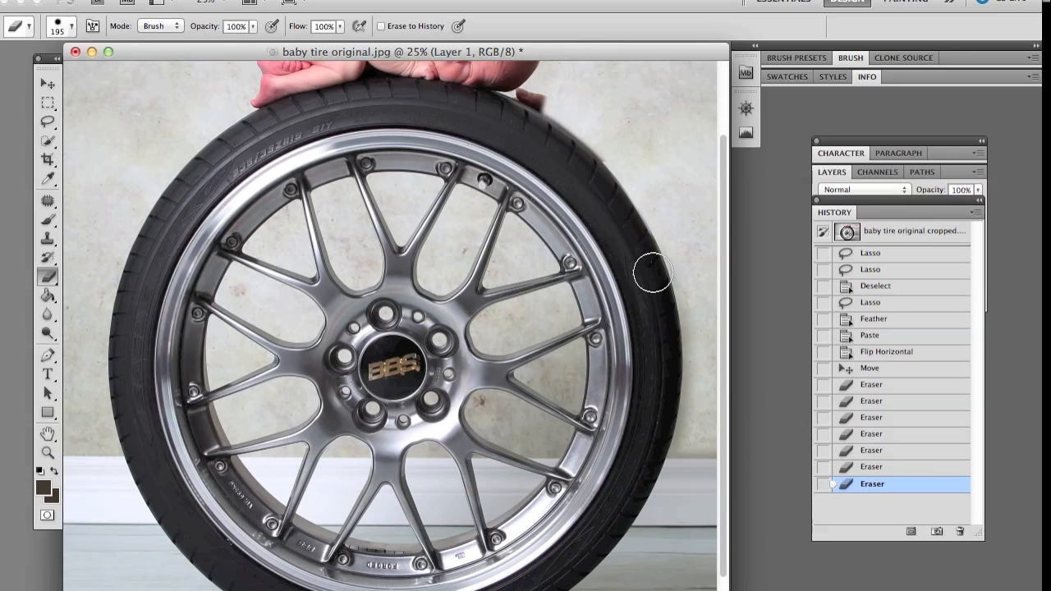
drag(653, 272, 610, 197)
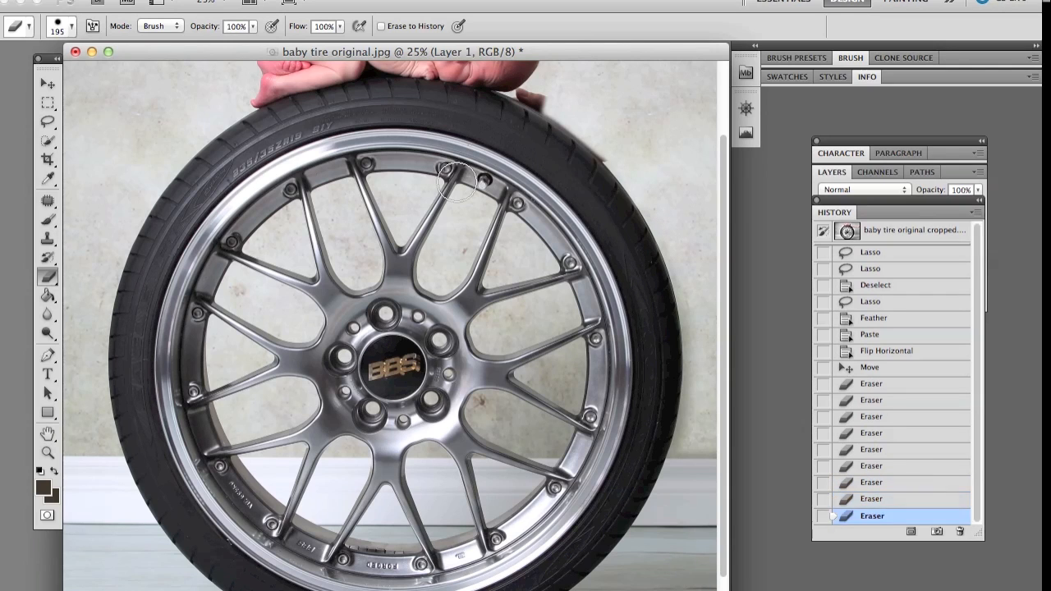
mouse_move(620, 337)
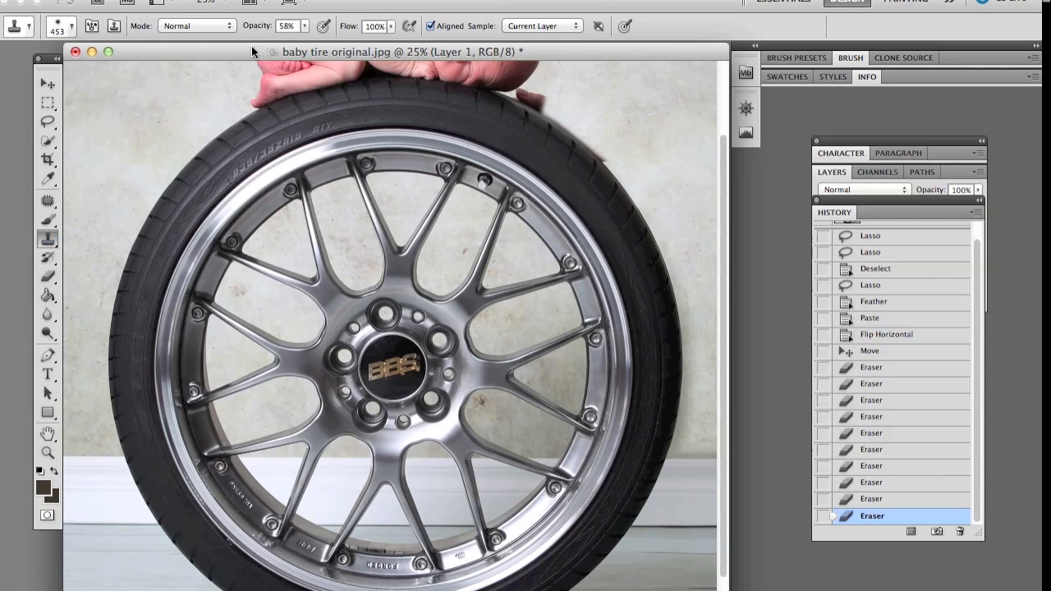
Step: Flatten all layers and set the clone brush to 226 px with a softer edge
click(831, 171)
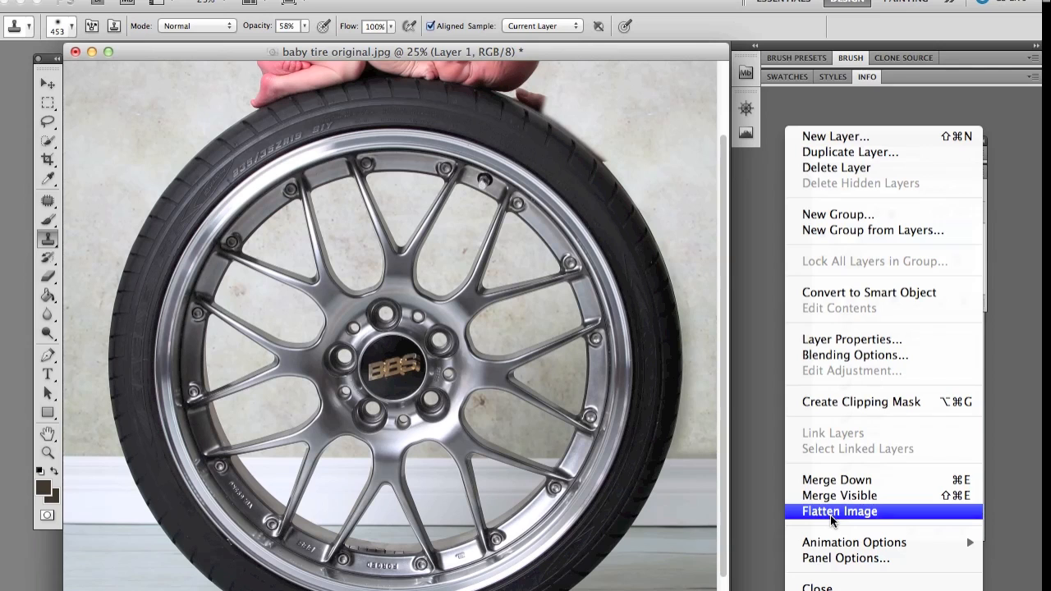
click(839, 511)
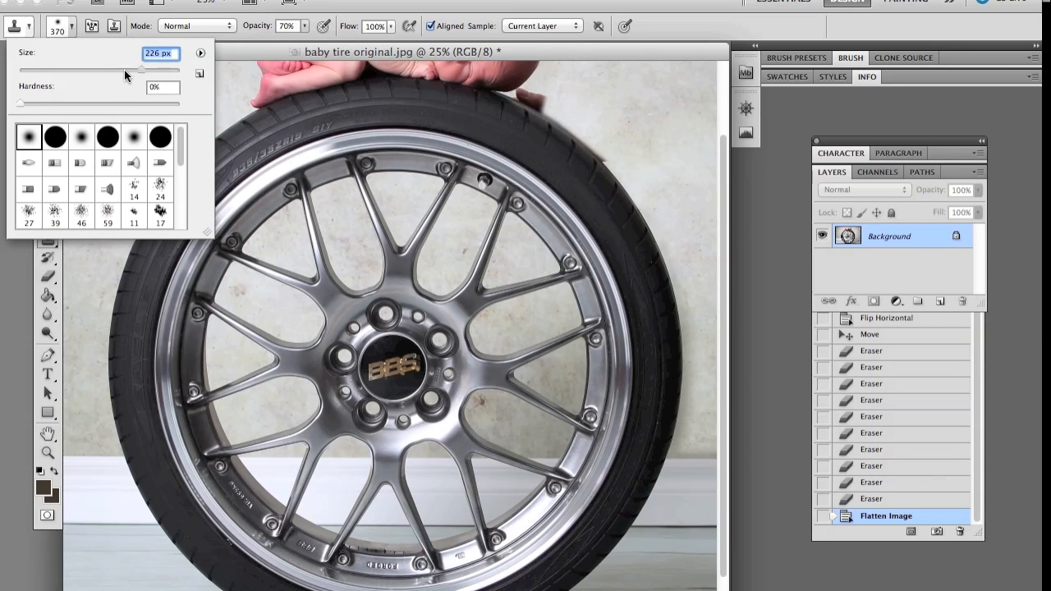
drag(127, 69, 109, 70)
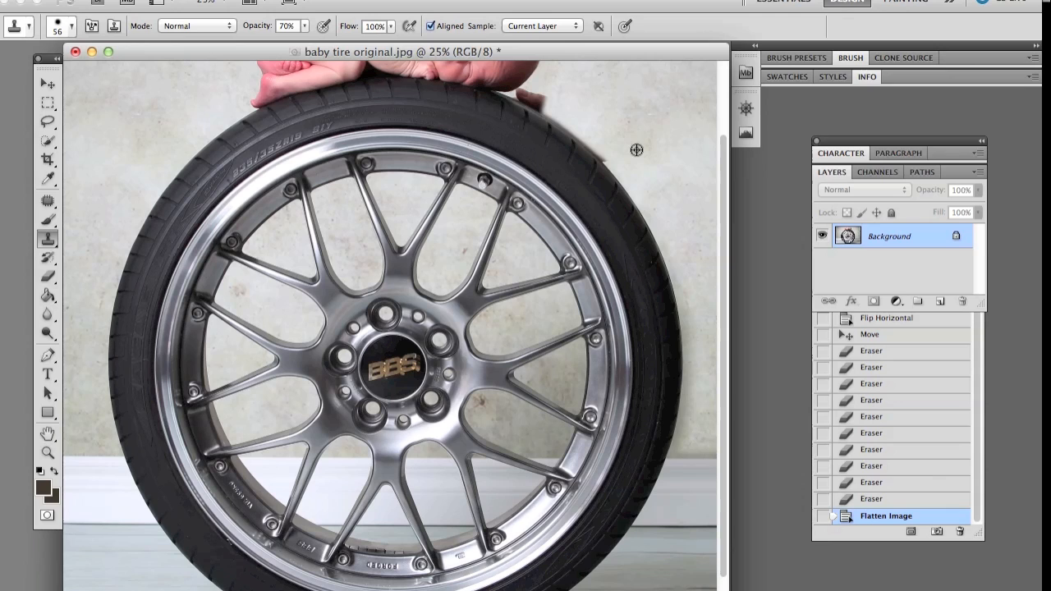
mouse_move(626, 140)
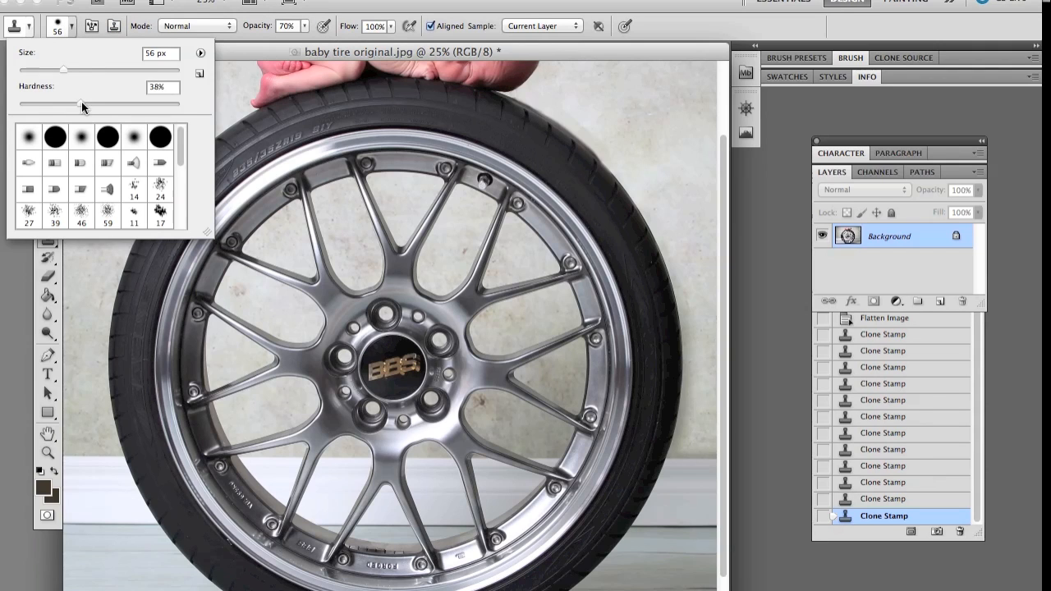
click(28, 137)
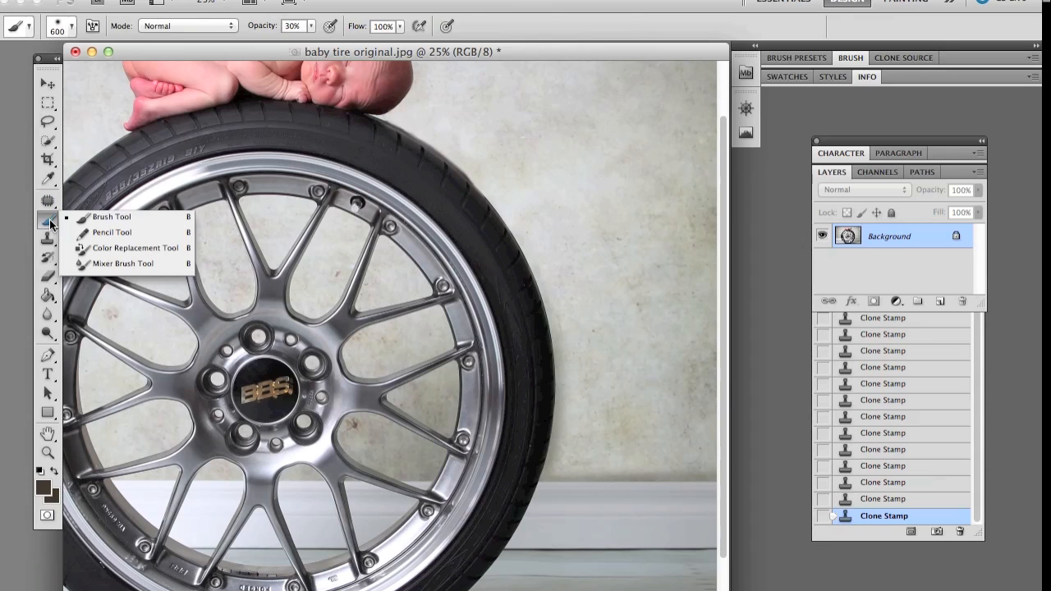
Step: Select the History Brush and show the History panel's past editing steps
click(48, 259)
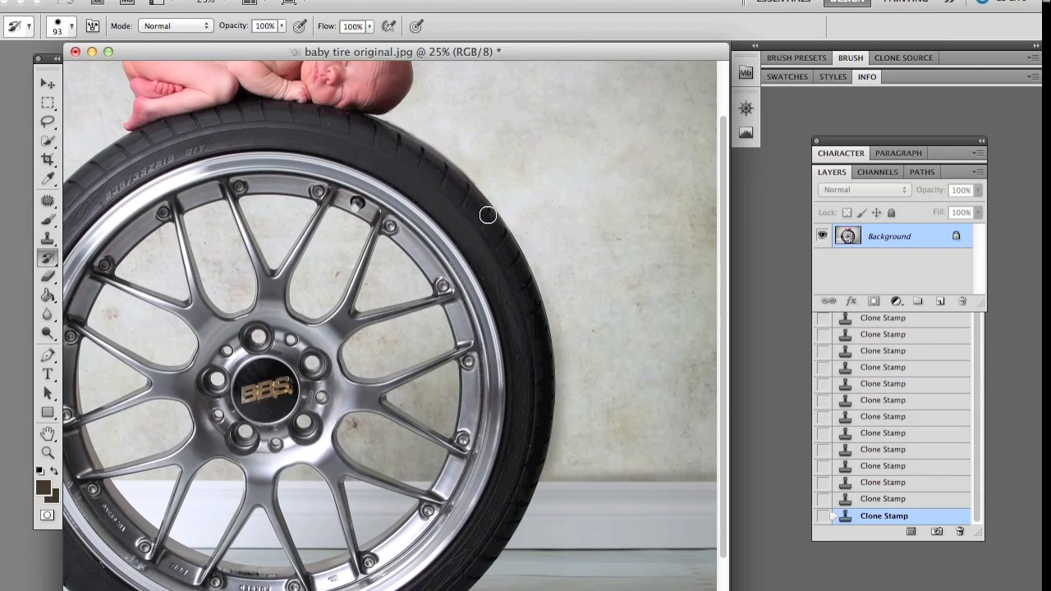
mouse_move(450, 175)
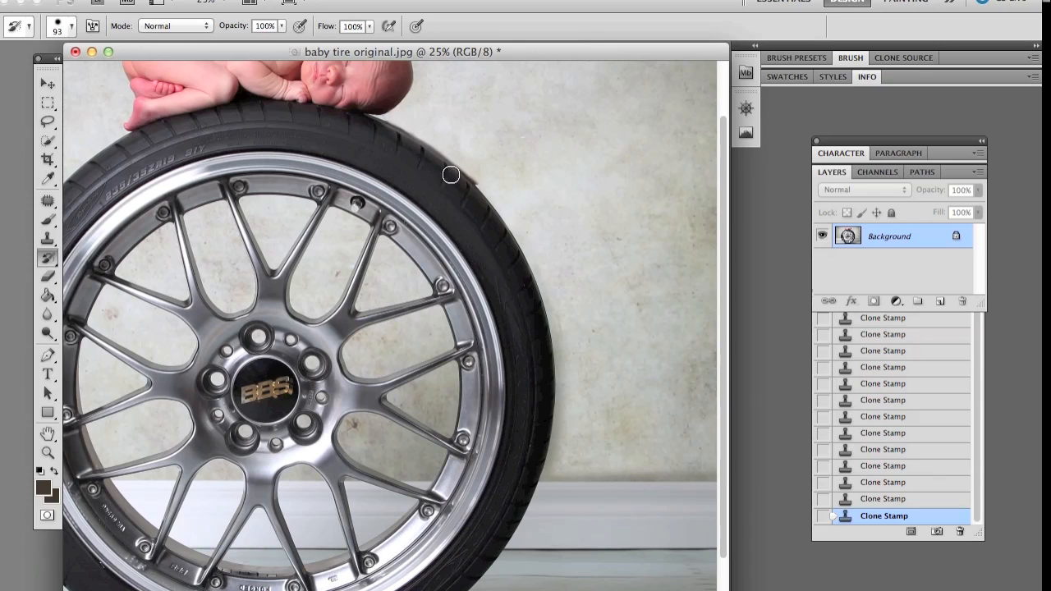
click(834, 212)
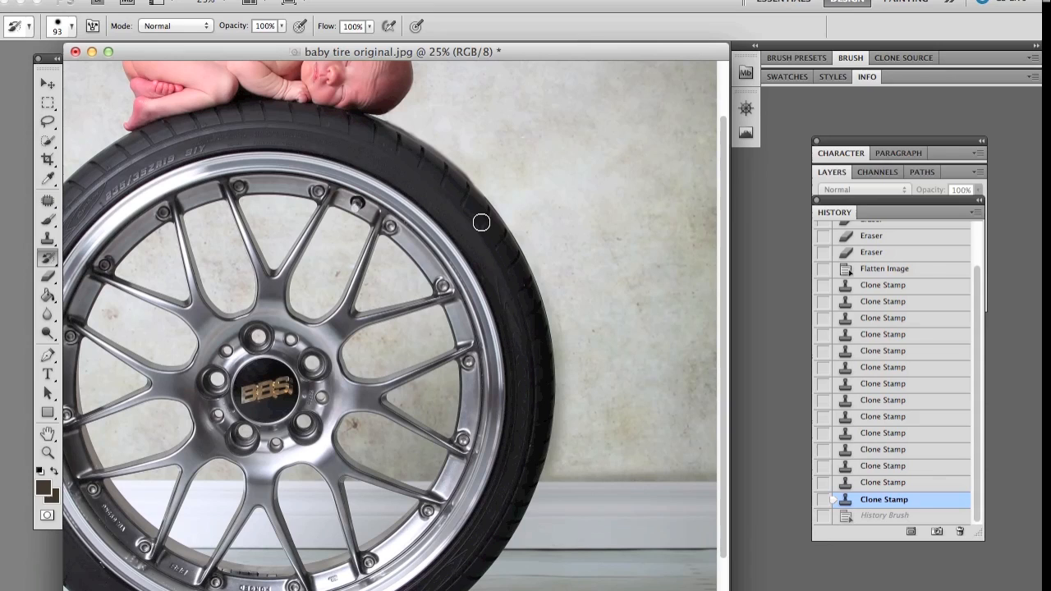
mouse_move(459, 184)
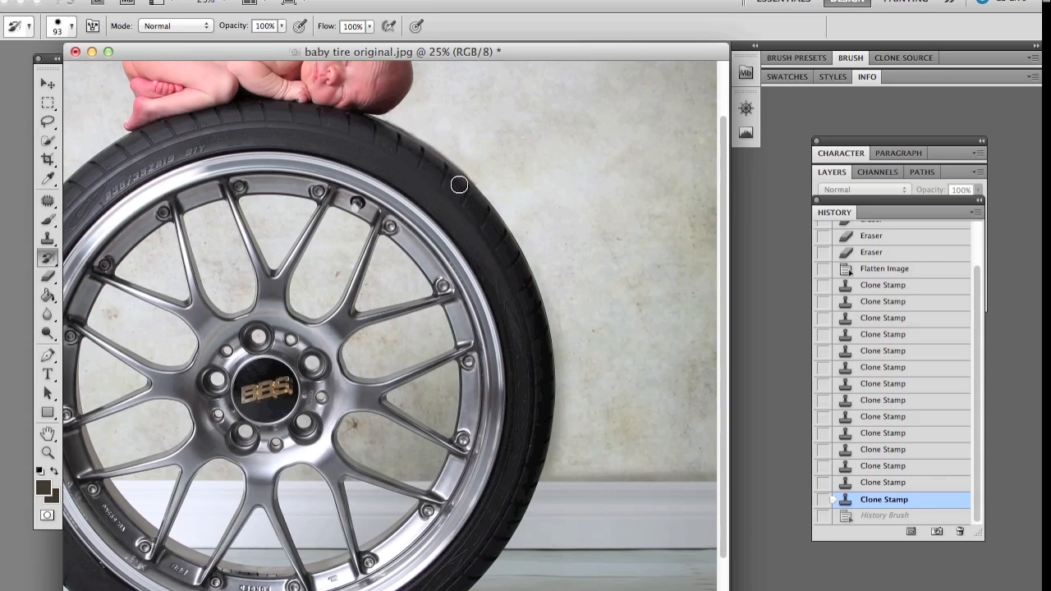
mouse_move(493, 223)
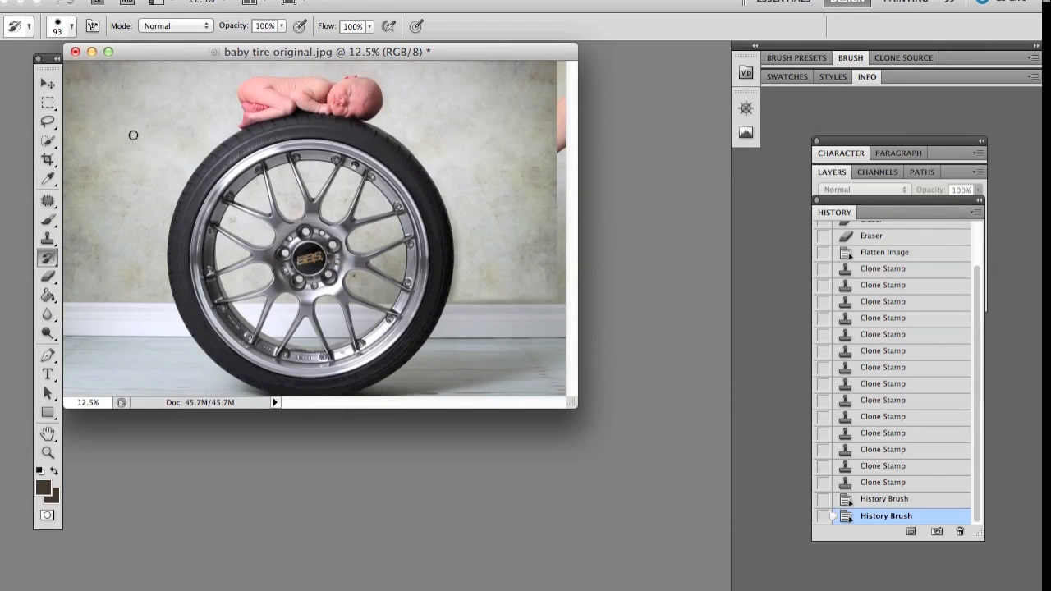
mouse_move(51, 200)
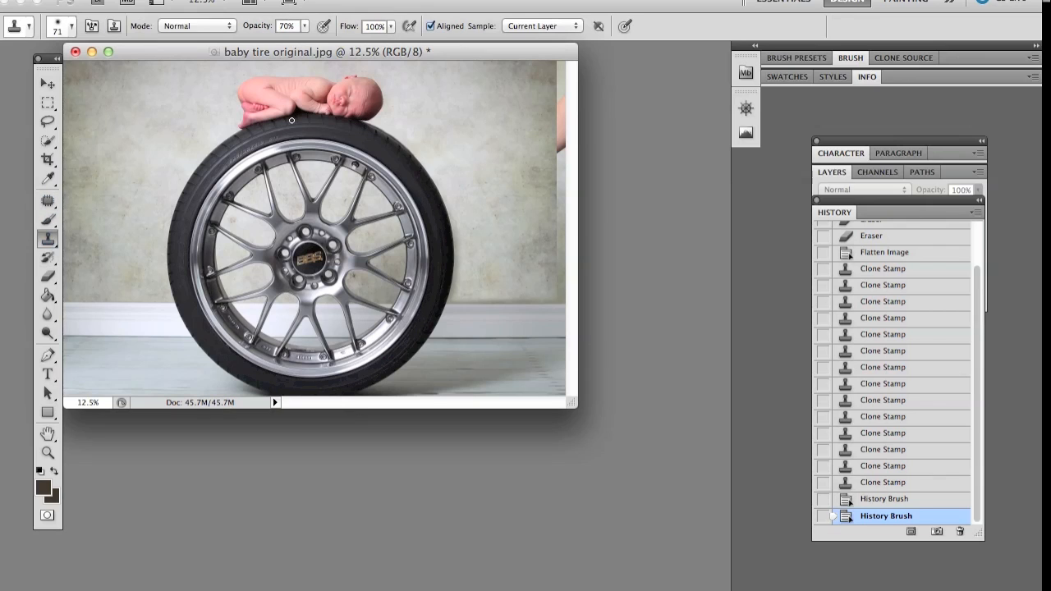
Step: Set the clone source for covering the pink remnant at the right edge
click(74, 25)
text(319)
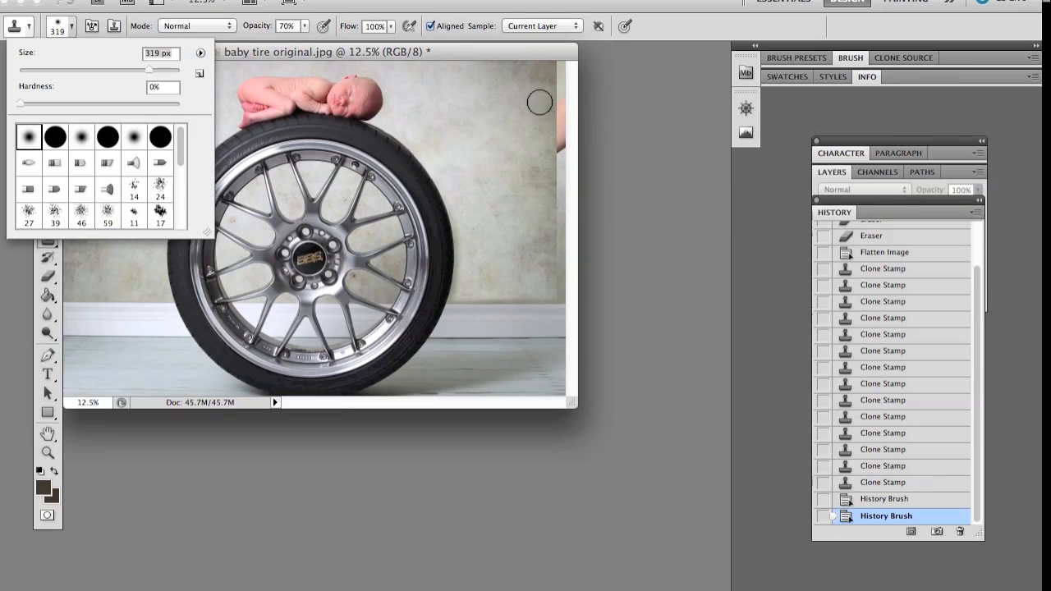
mouse_move(534, 101)
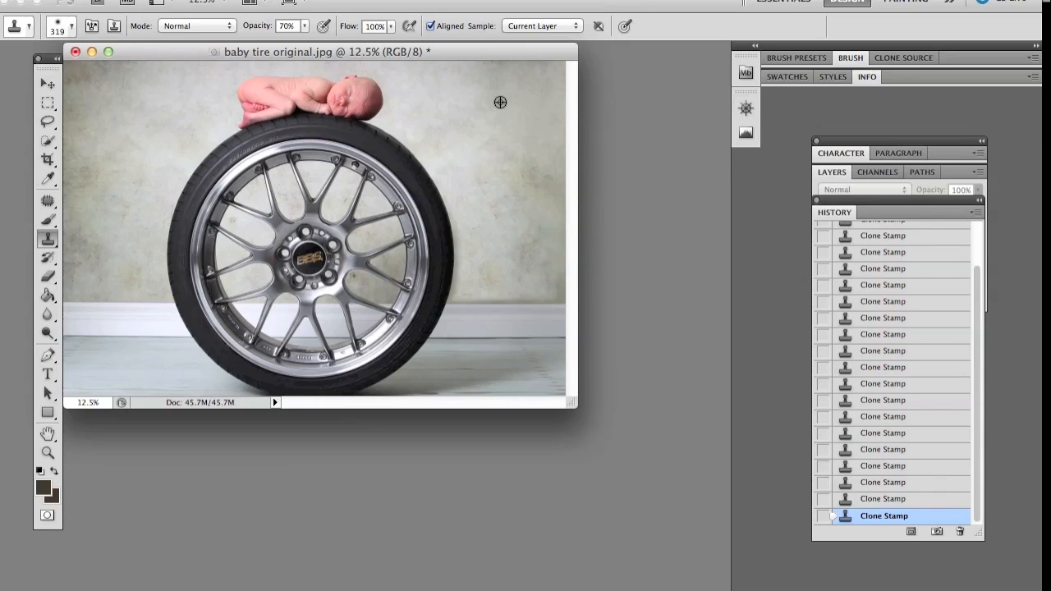
mouse_move(533, 253)
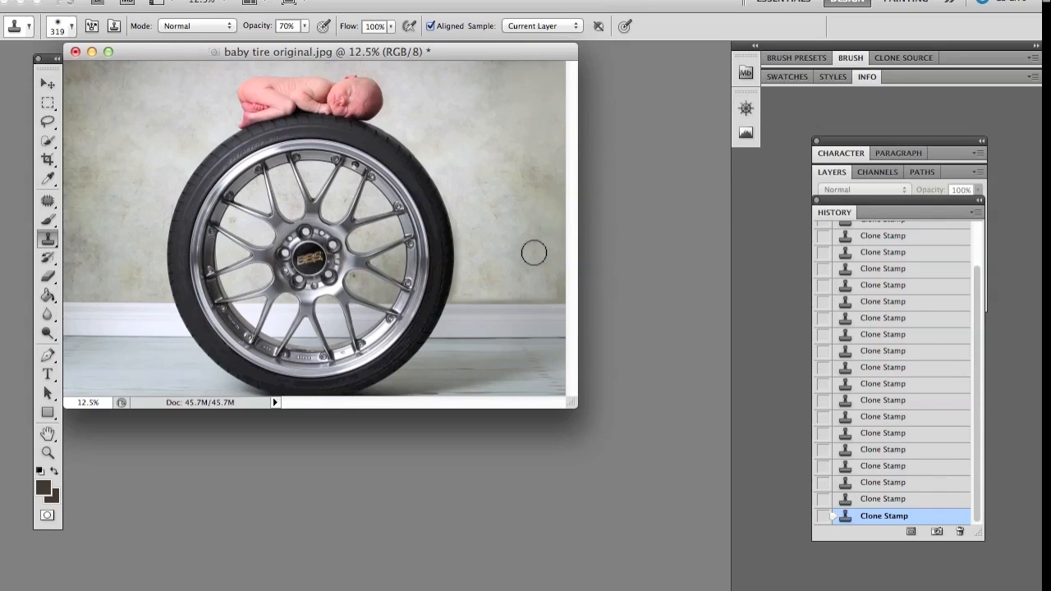
mouse_move(230, 185)
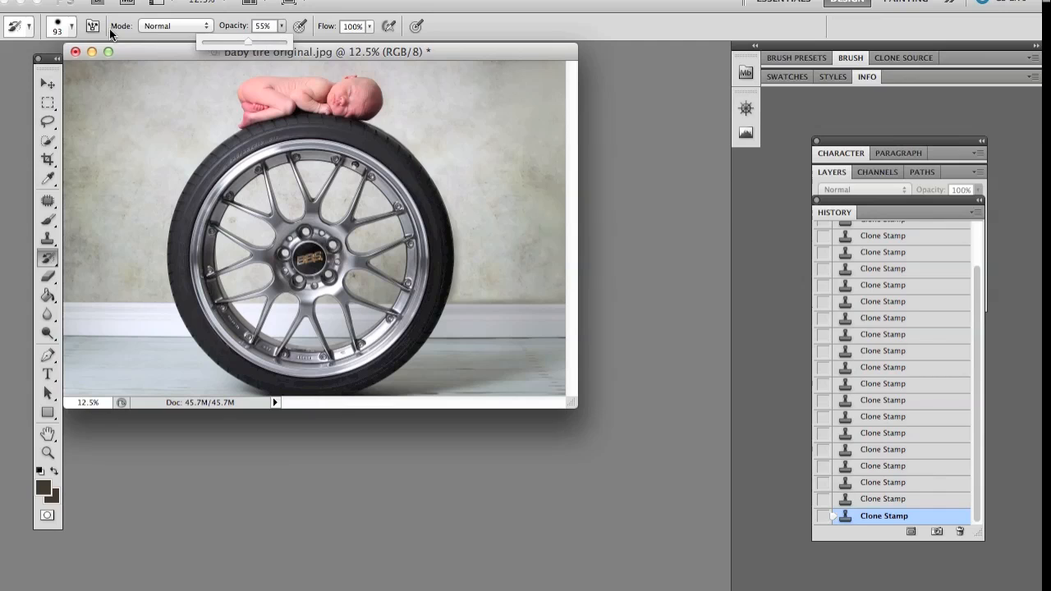
Step: Enlarge the soft History Brush to roughly 236 pixels
click(73, 26)
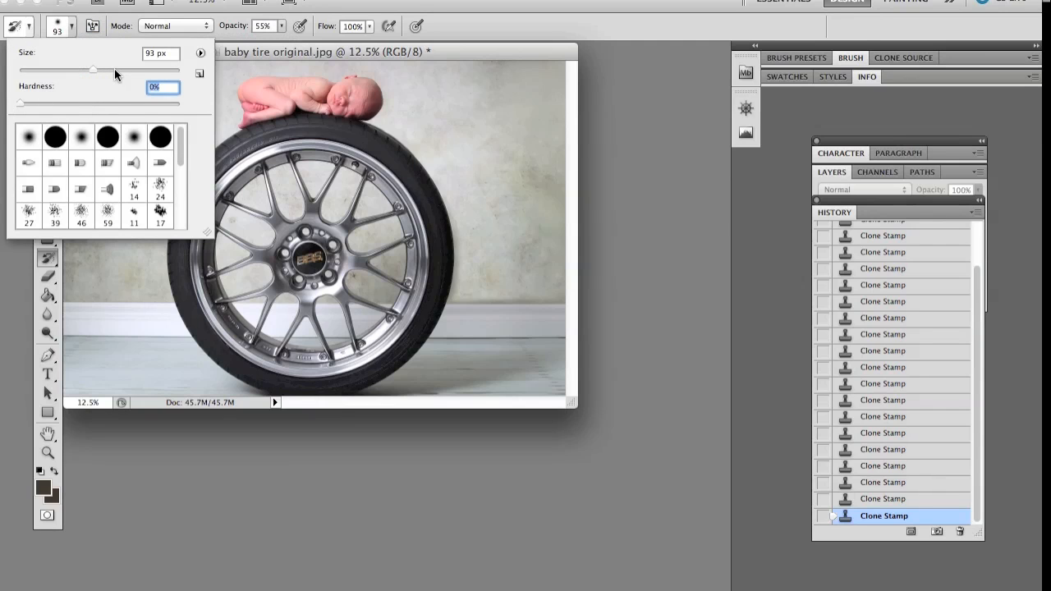
drag(92, 69, 123, 70)
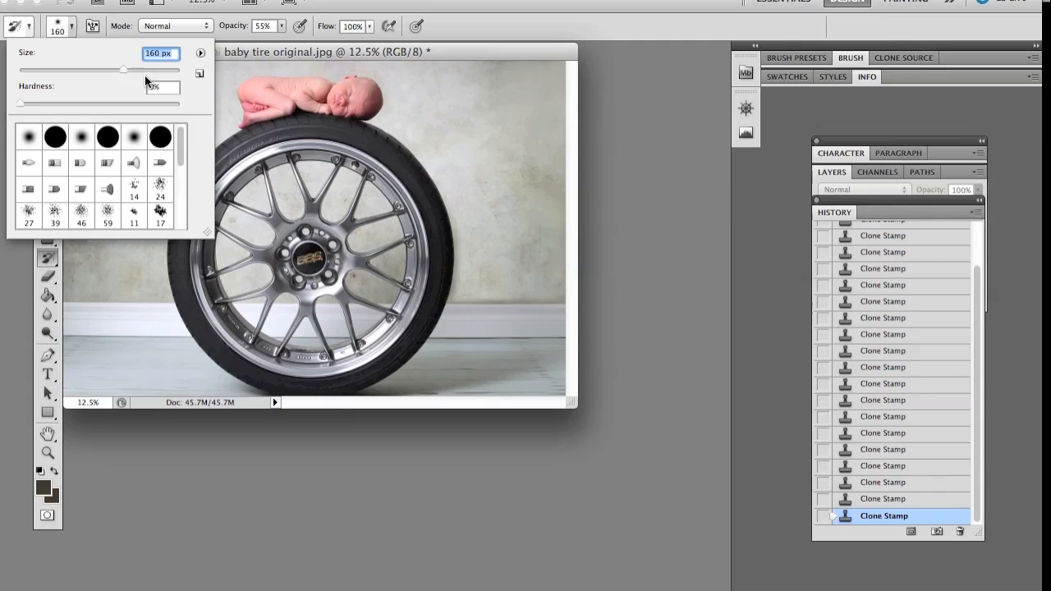
drag(123, 70, 146, 70)
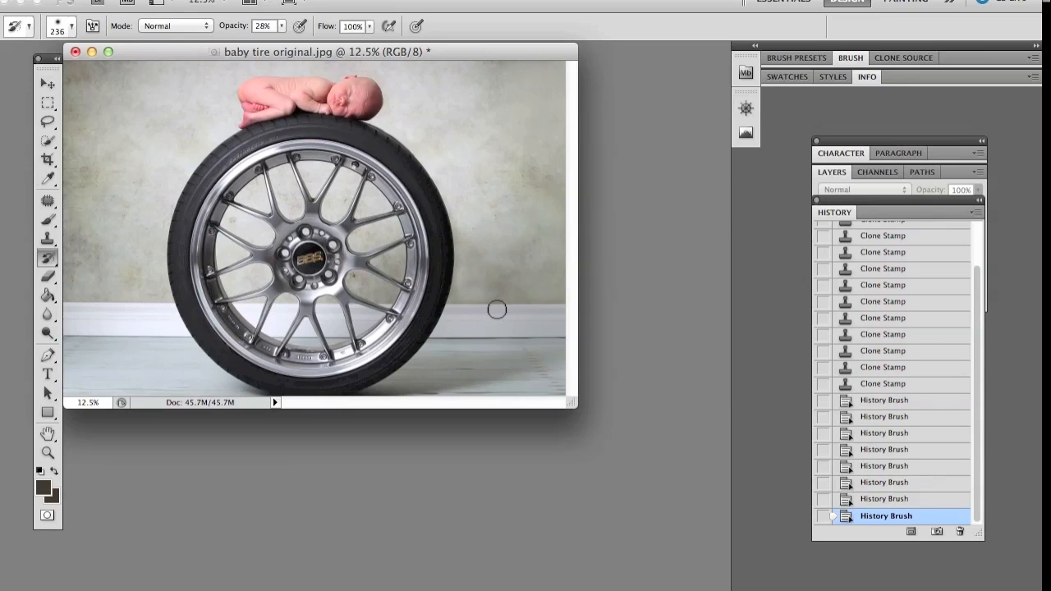
mouse_move(520, 236)
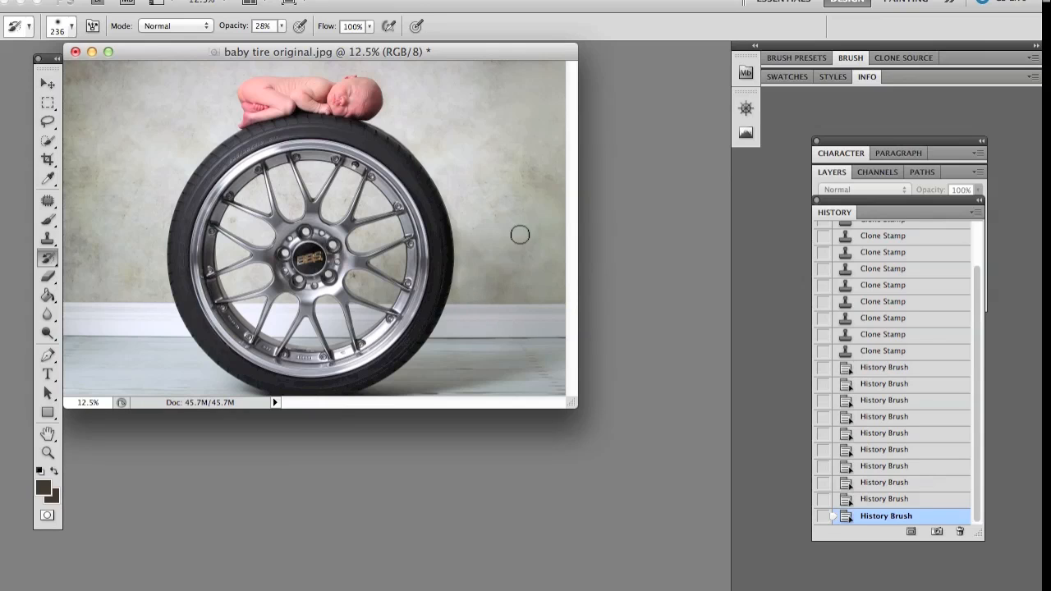
mouse_move(436, 156)
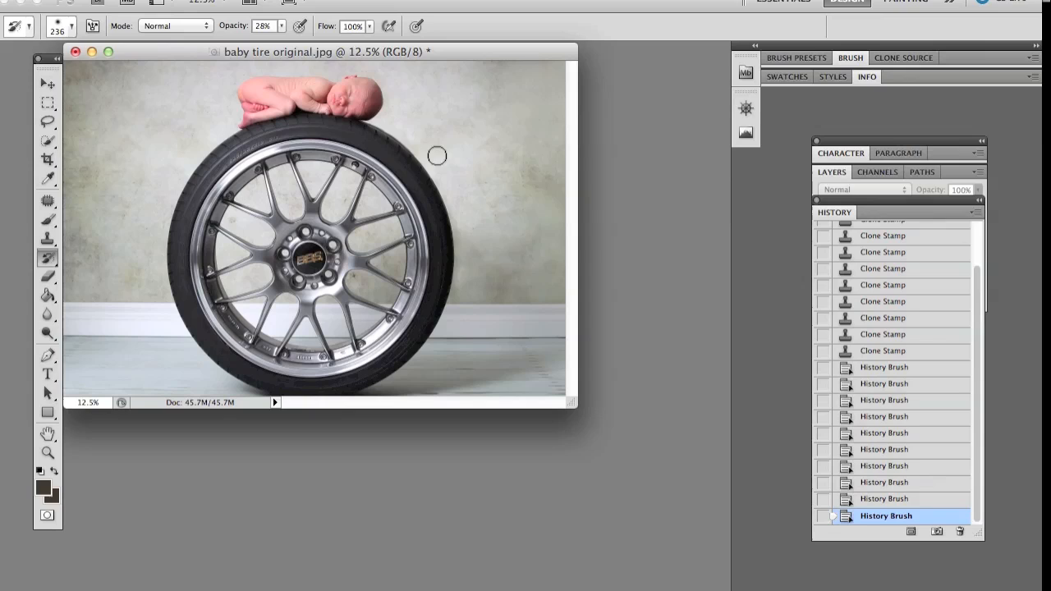